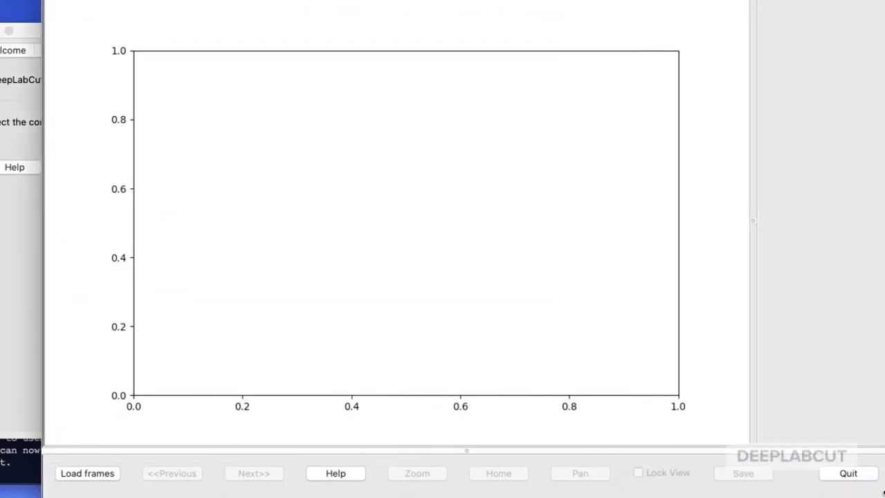
Load the videocompressed06short frames folder from labeled-data into the labeling tool
left_click(87, 473)
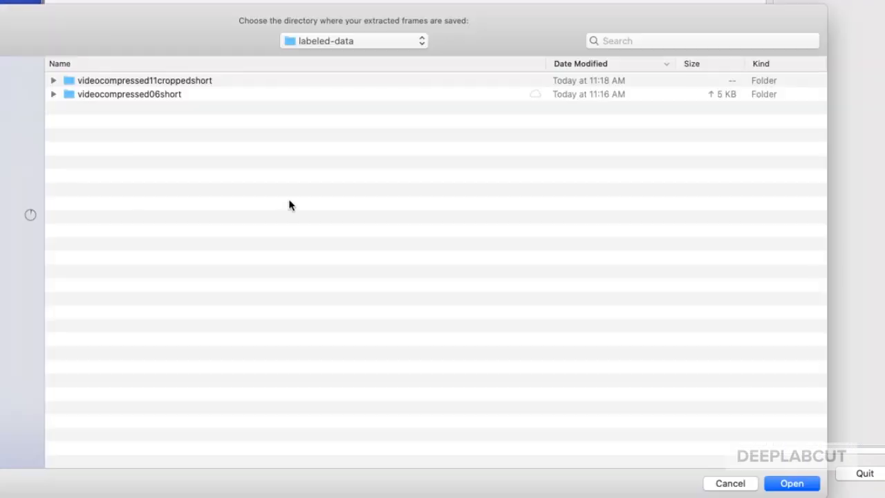
double_click(130, 94)
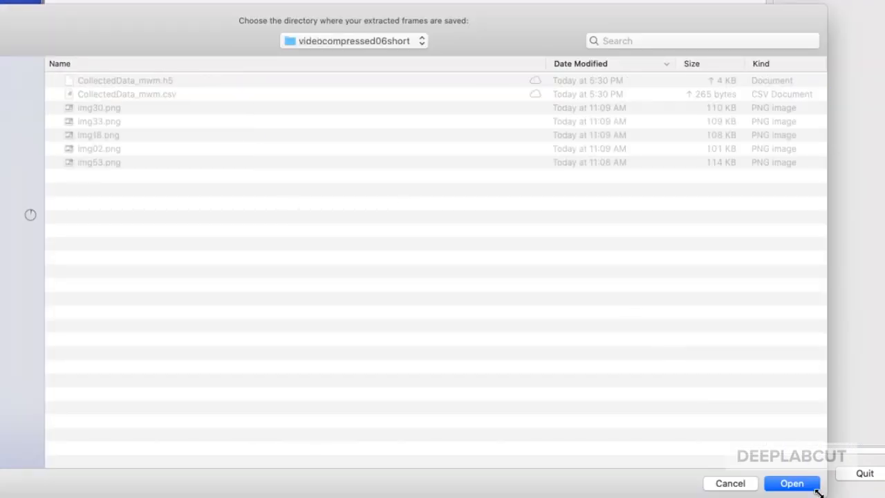
left_click(791, 483)
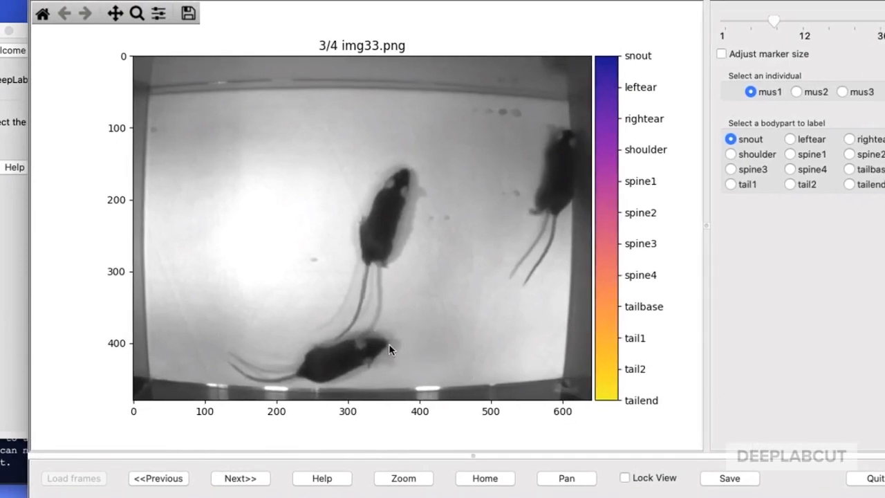
Mark the lower mouse's head points and shrink the label marker size
left_click(731, 154)
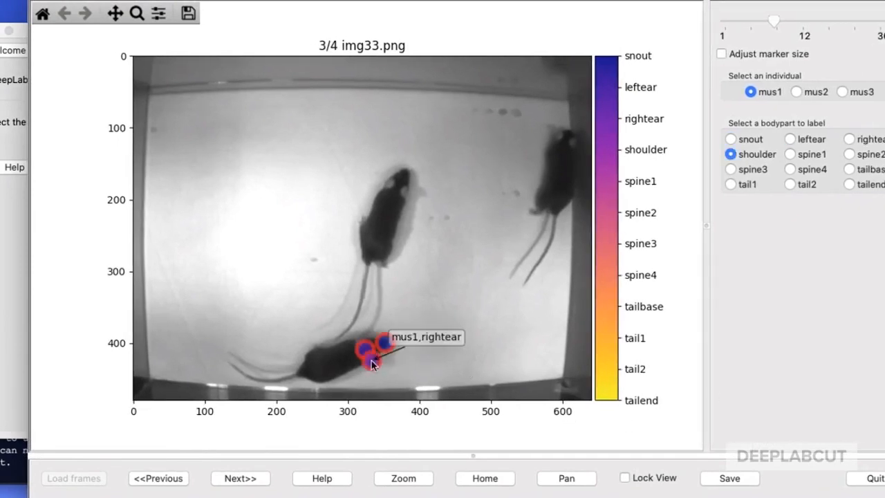
left_click(722, 52)
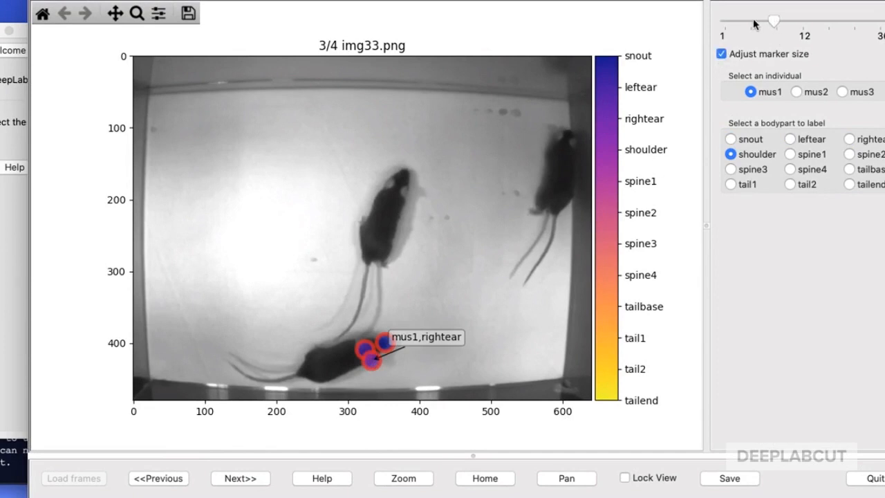
left_click_drag(773, 20, 744, 20)
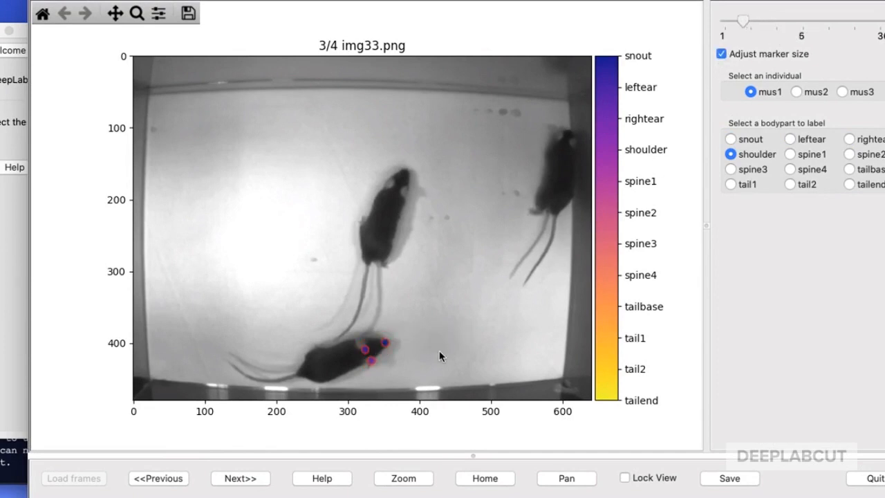
left_click(722, 54)
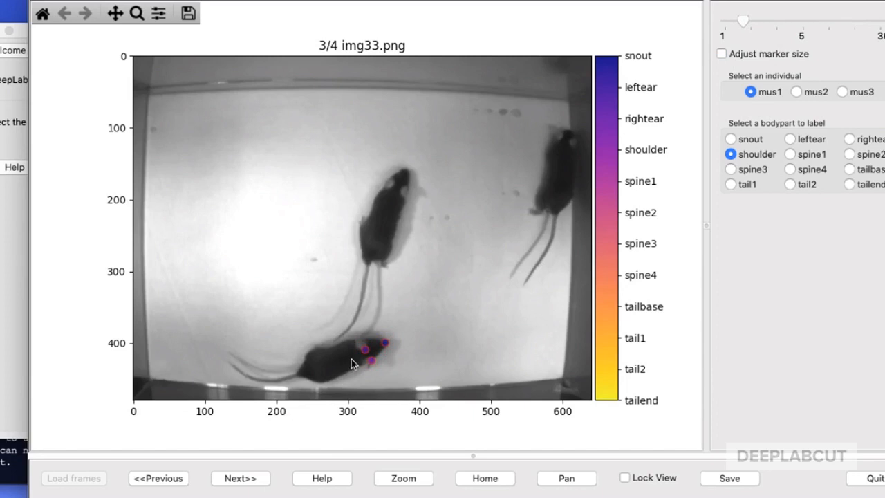
Mark the lower mouse's spine, tail base and tail points, then select mus2
left_click(730, 169)
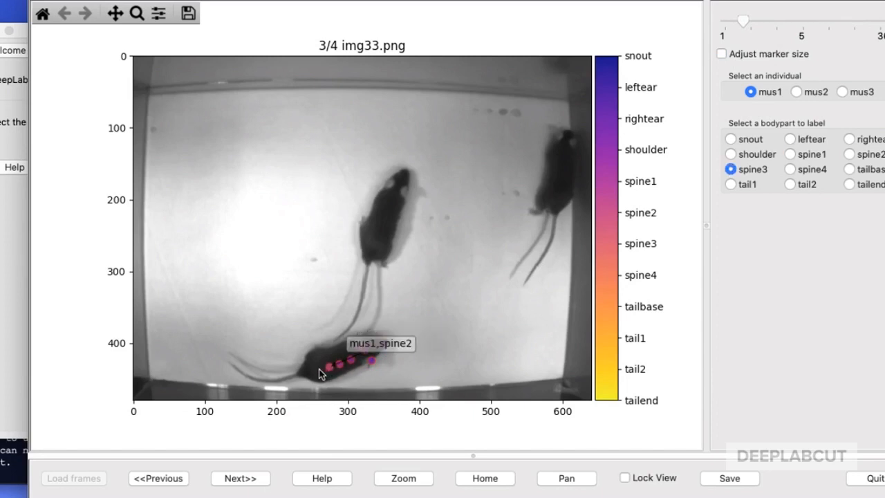
left_click(790, 168)
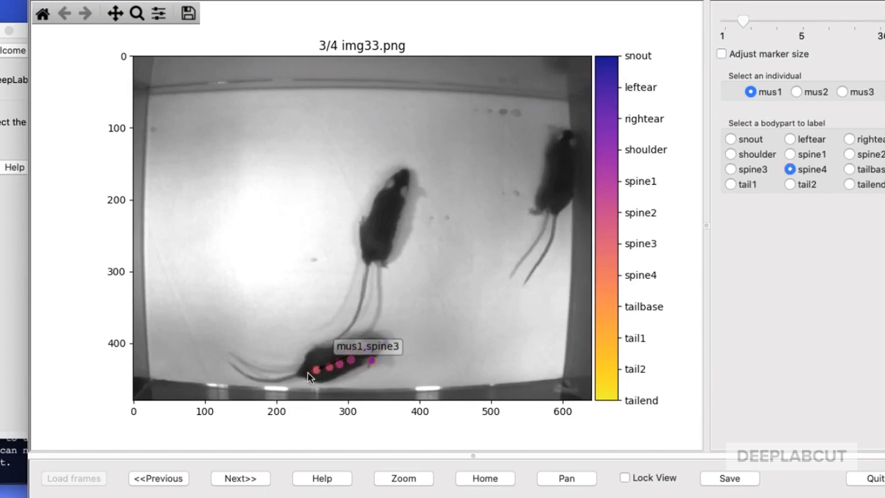
left_click(791, 184)
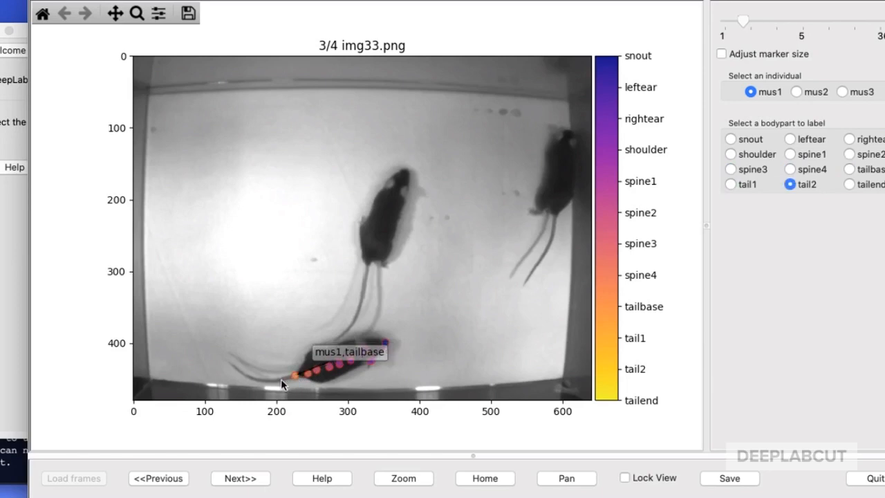
left_click(796, 91)
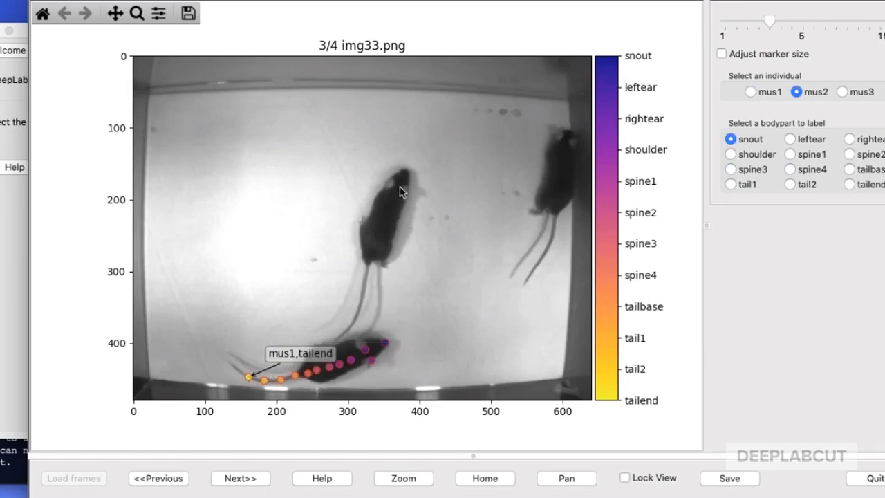
left_click(730, 154)
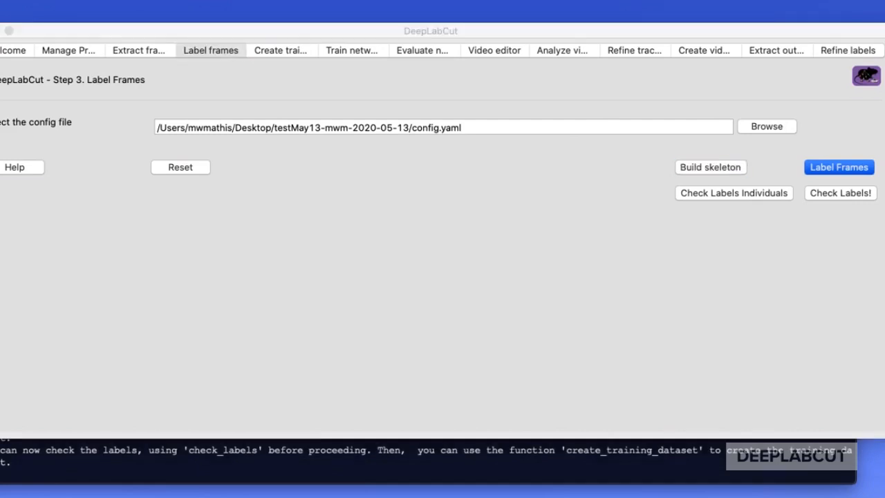
Start the skeleton builder from the Label frames step
left_click(838, 166)
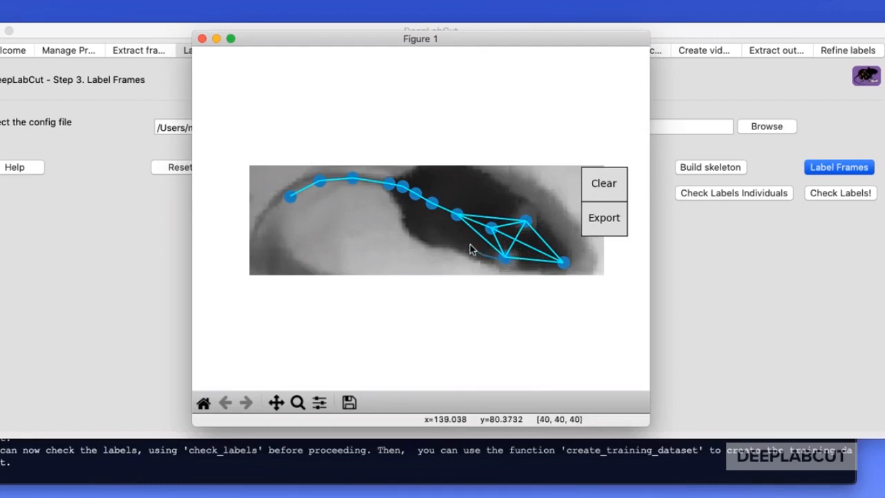
mouse_move(449, 234)
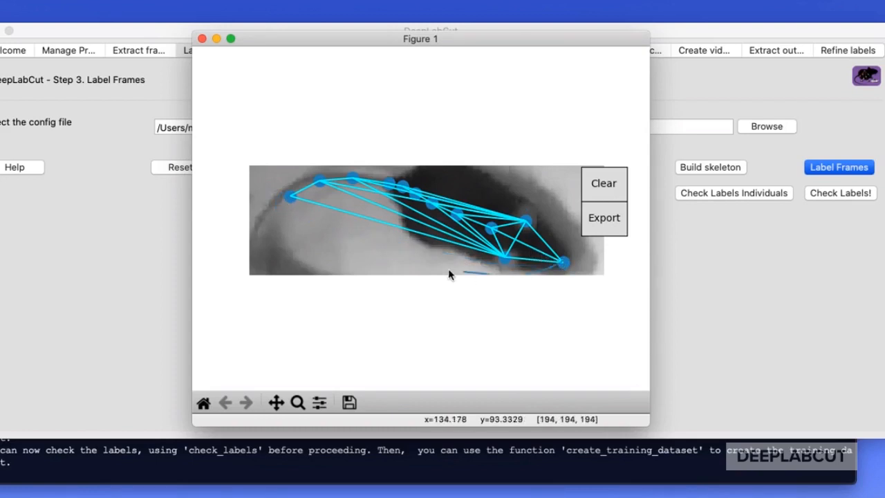
mouse_move(564, 275)
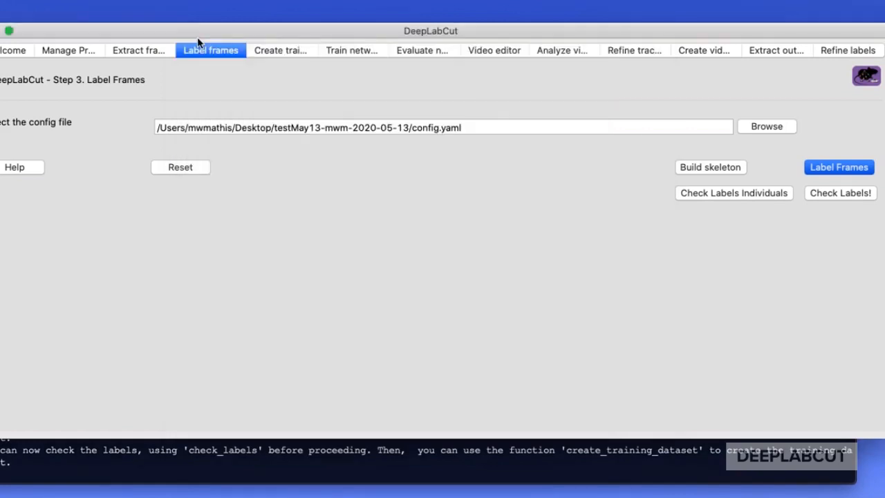
Review the exported skeleton body-part pairs in the project's config.yaml
left_click(69, 50)
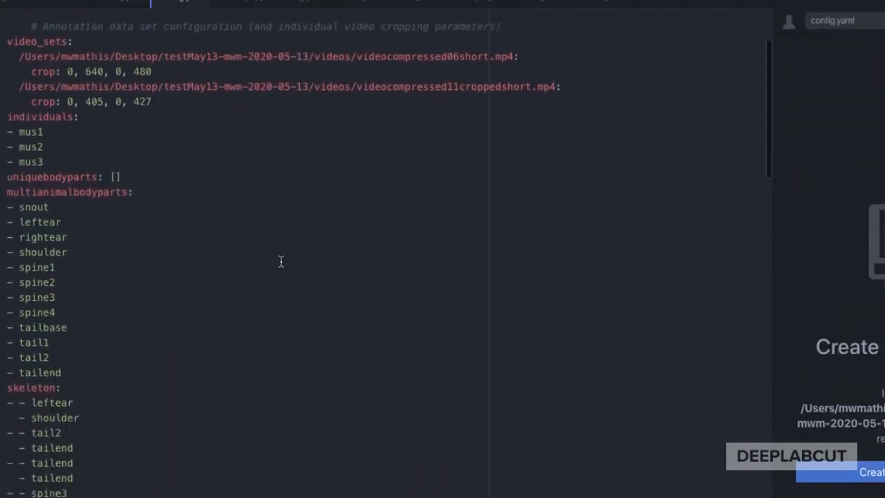
scroll("down", 3)
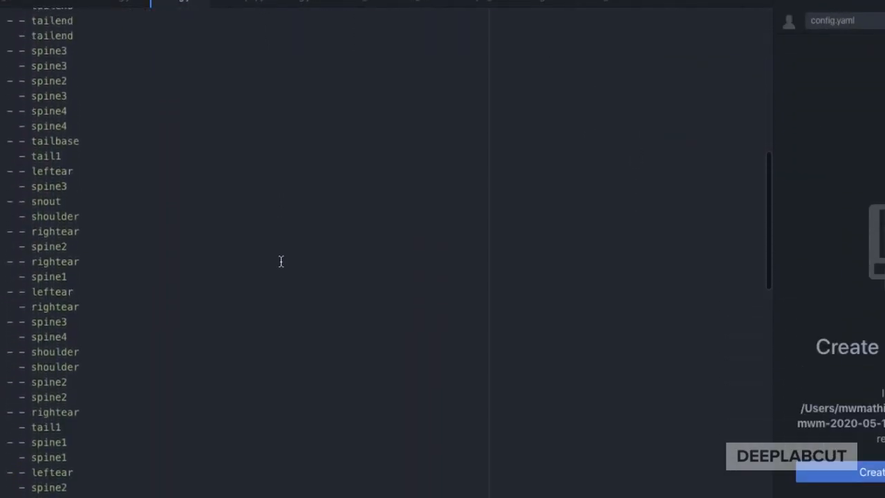
scroll("down", 3)
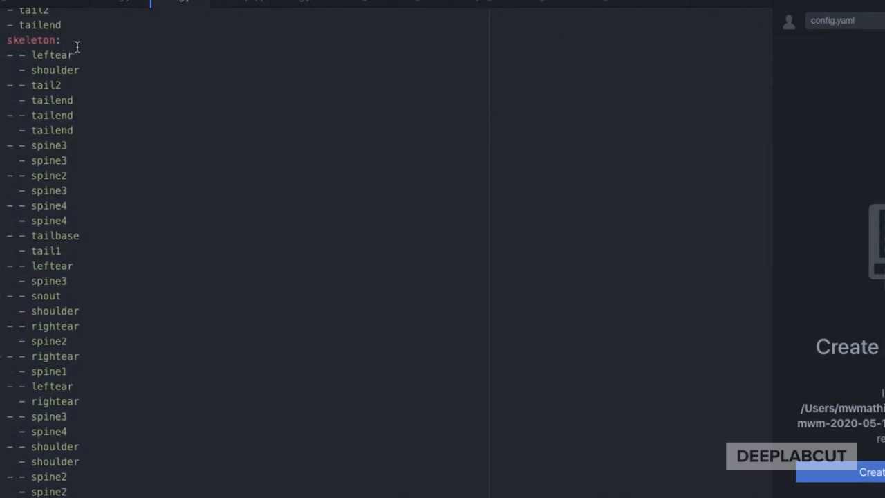